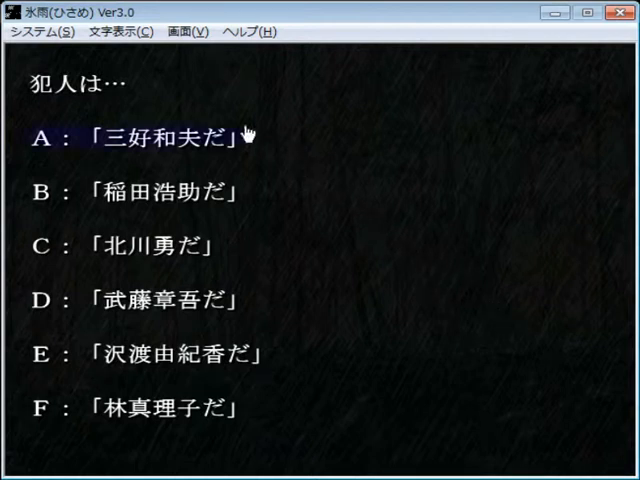
Step: Accuse 三好和夫 with option A 「三好和夫だ」 on the culprit choice screen
left_click(160, 137)
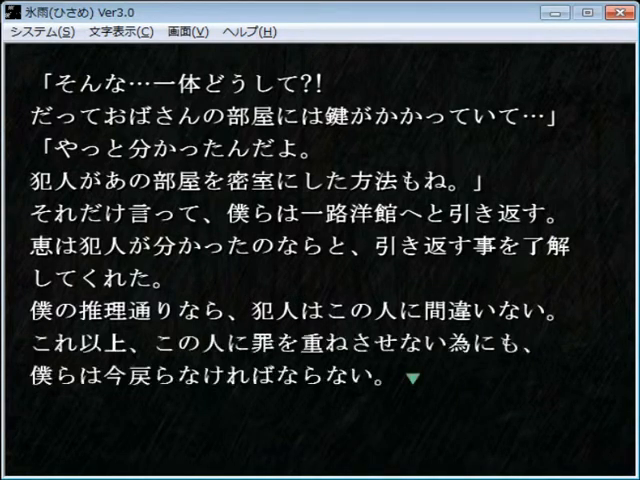
left_click(320, 240)
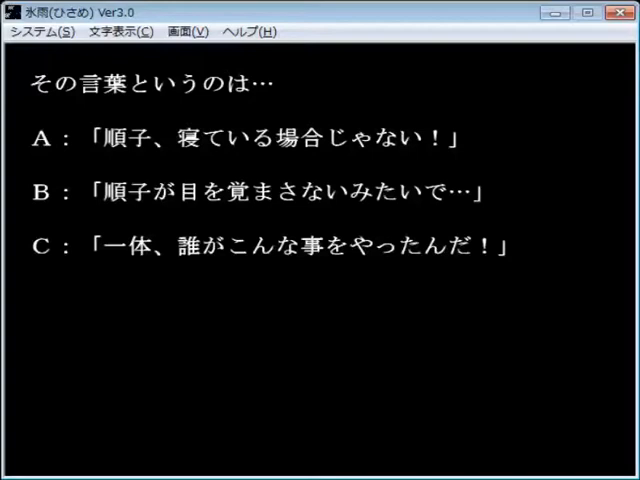
mouse_move(315, 428)
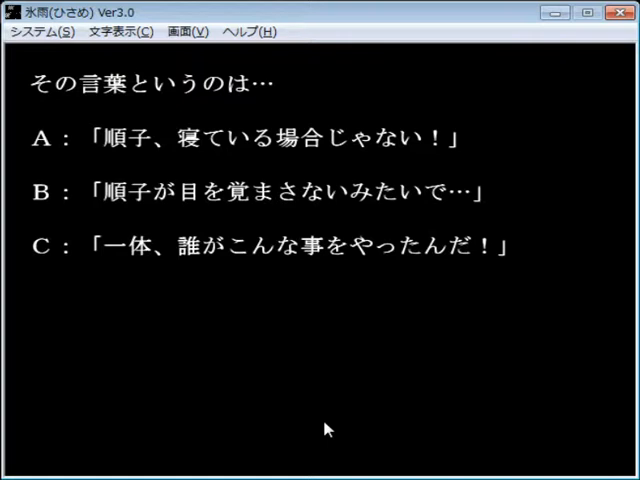
mouse_move(363, 398)
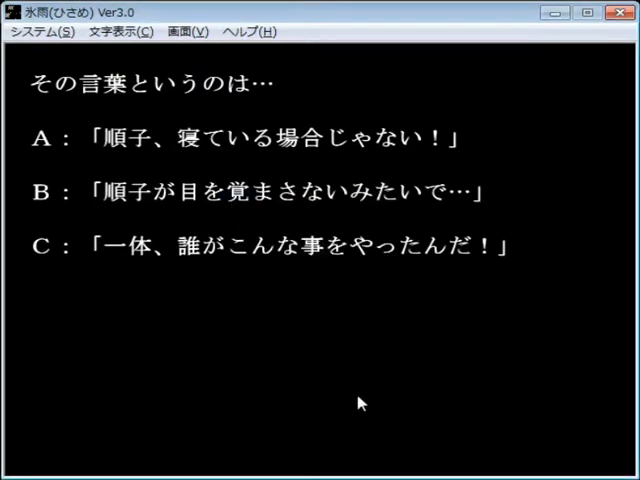
mouse_move(405, 413)
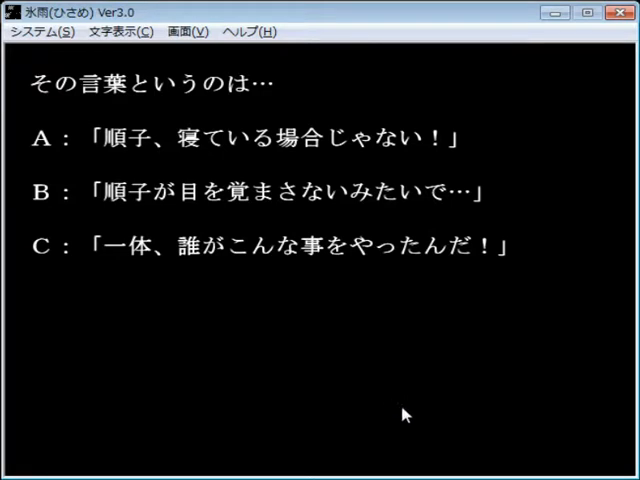
mouse_move(251, 367)
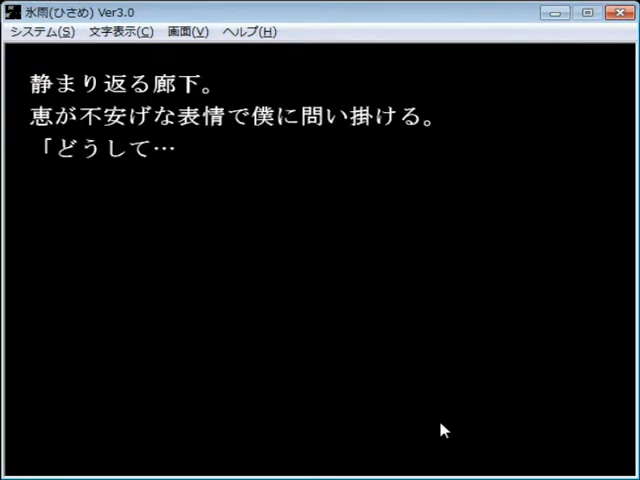
Step: Advance the corridor dialogue after answering 「順子が目を覚まさないみたいで…」
left_click(443, 430)
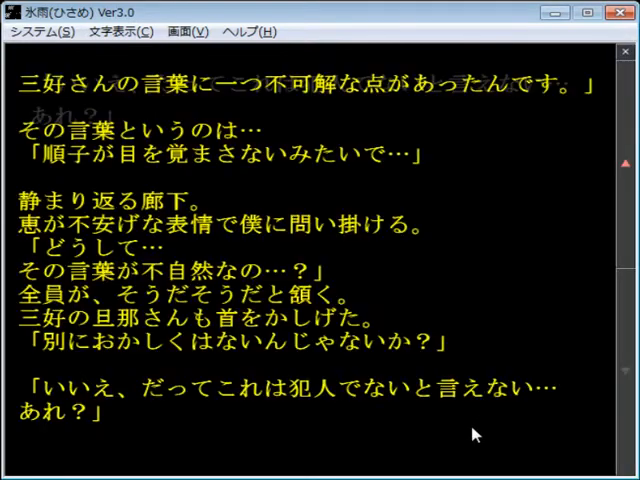
mouse_move(340, 355)
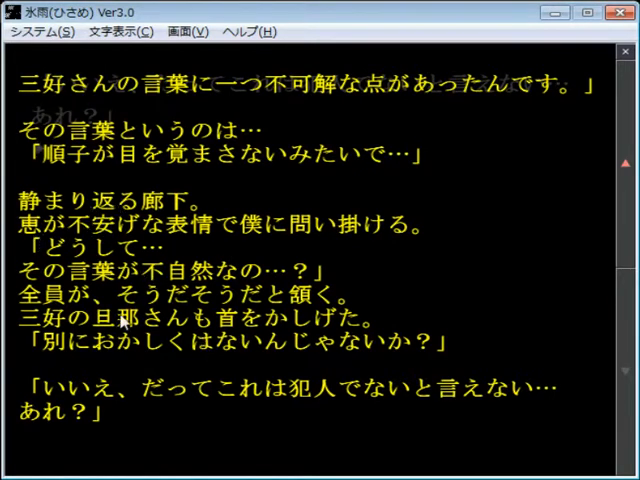
mouse_move(283, 322)
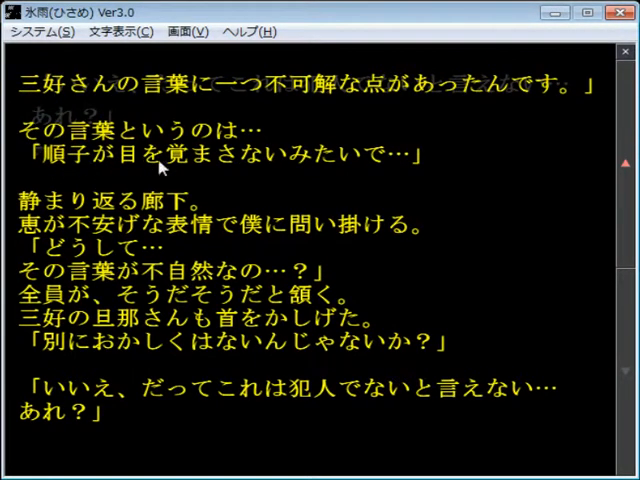
mouse_move(285, 160)
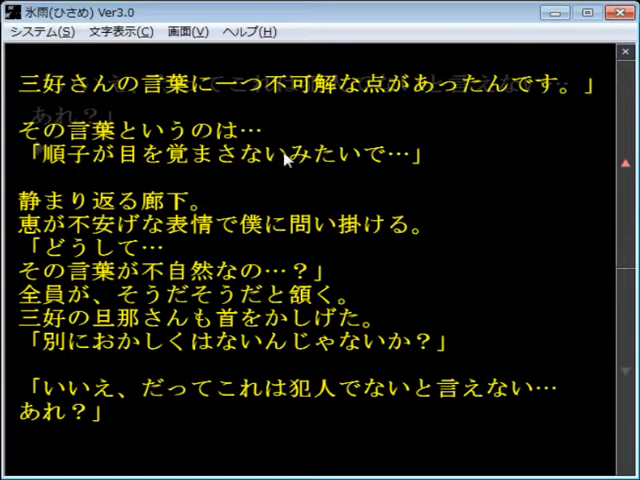
mouse_move(285, 158)
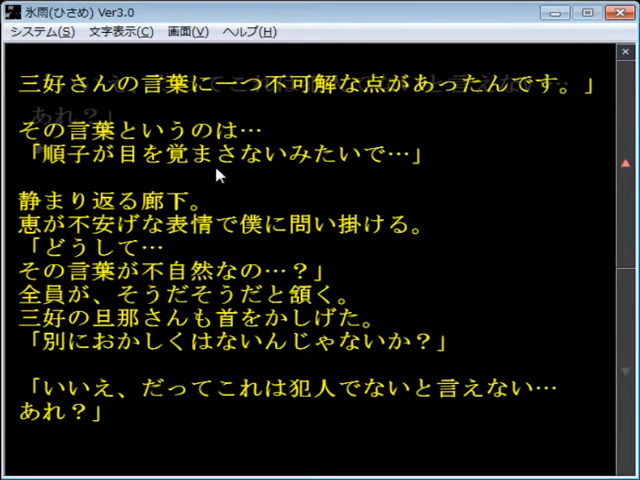
mouse_move(389, 172)
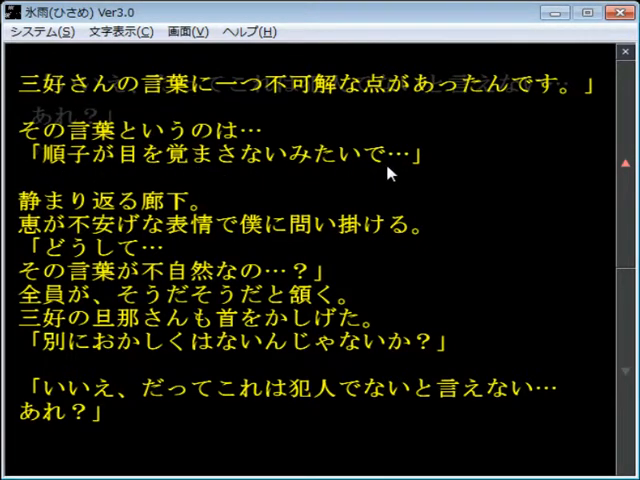
mouse_move(370, 178)
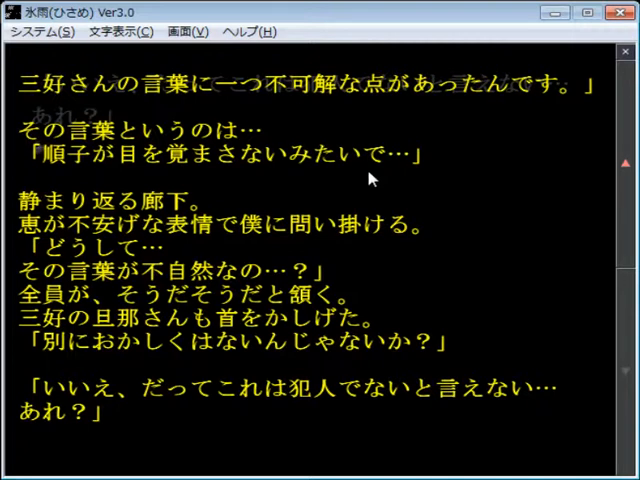
mouse_move(371, 197)
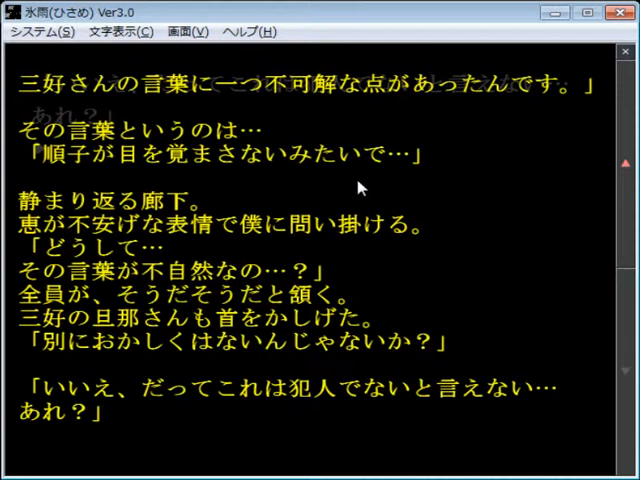
mouse_move(82, 170)
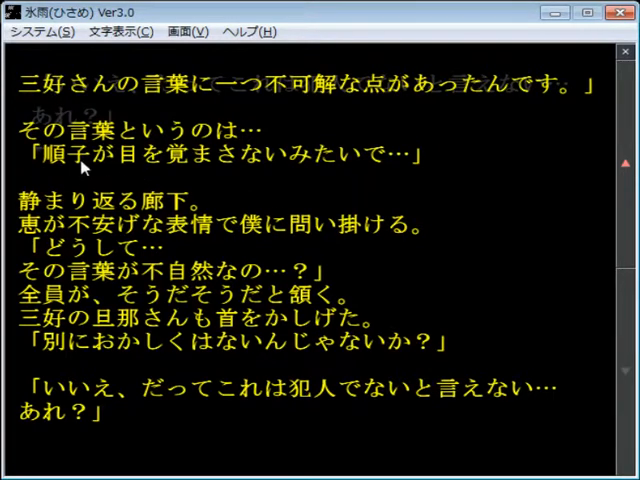
mouse_move(286, 211)
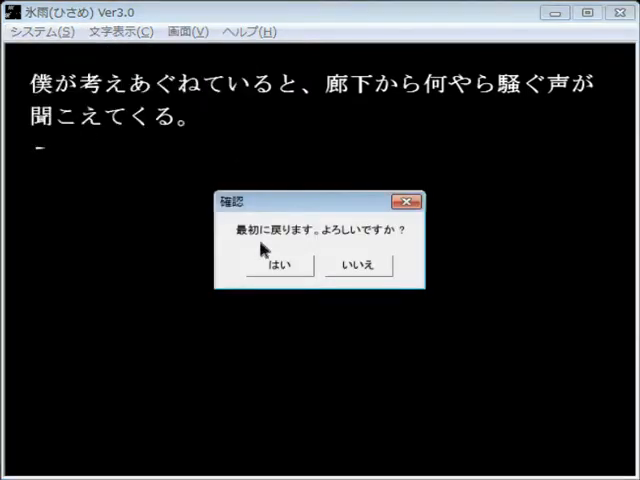
Step: Return to the beginning, resume from the bookmark, and answer 「一体、誰がこんな事をやったんだ！」
left_click(281, 265)
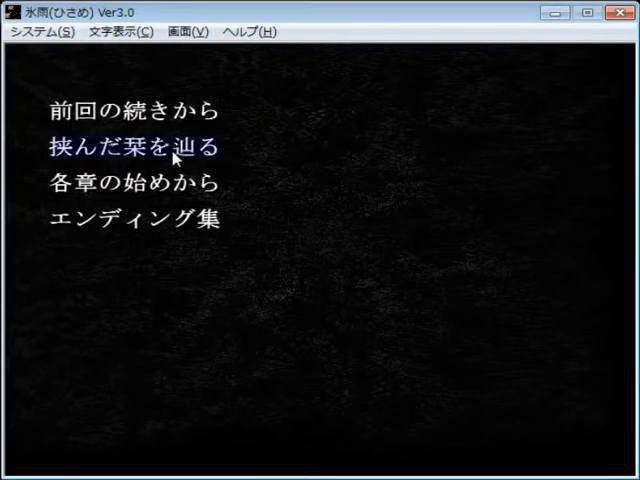
left_click(130, 146)
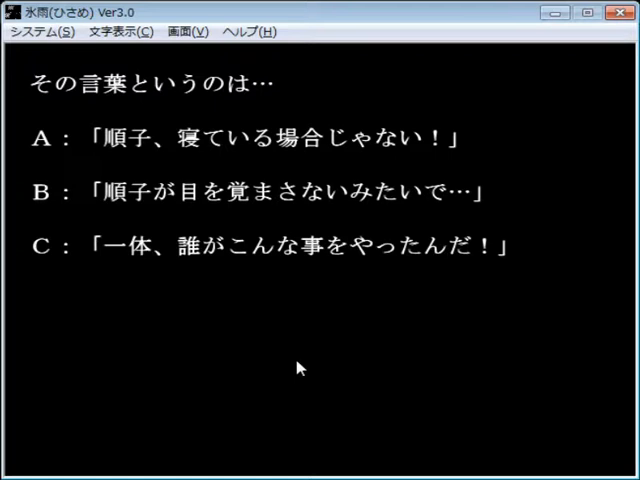
mouse_move(320, 275)
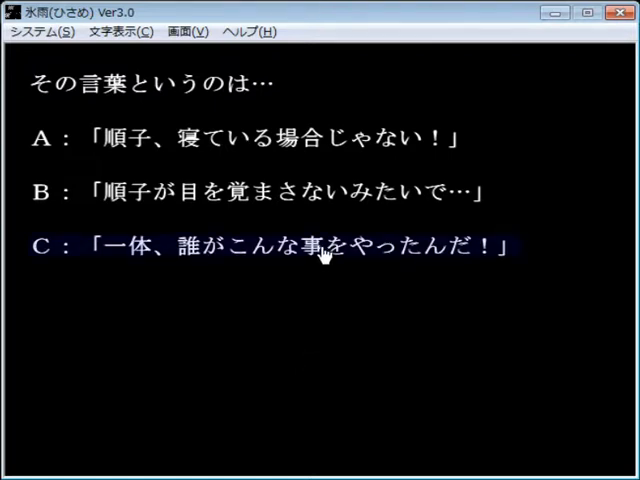
left_click(320, 247)
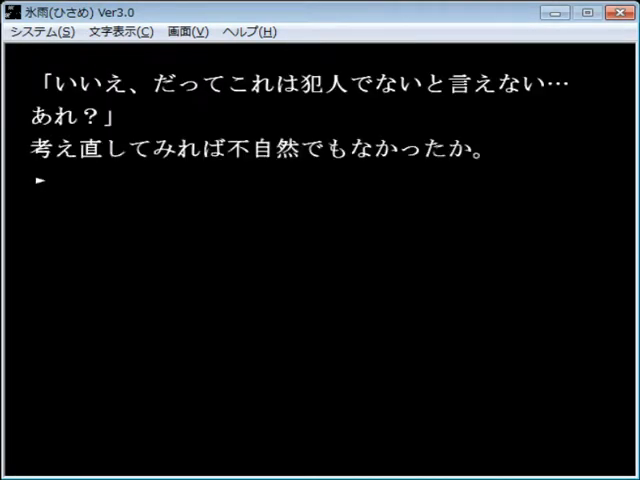
left_click(35, 31)
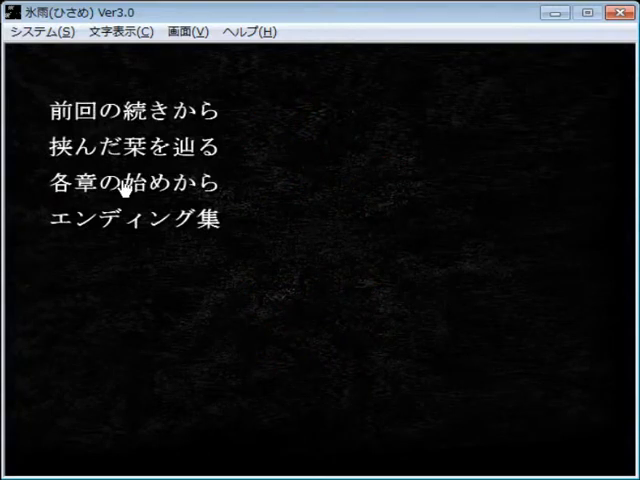
Step: Restart via 各章の始めから, choose 「このまま先に進んだ方が良さそうだ。」, and read on
left_click(130, 184)
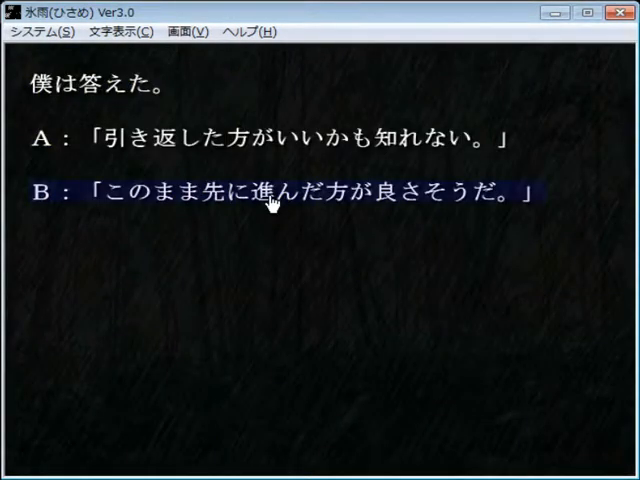
left_click(275, 197)
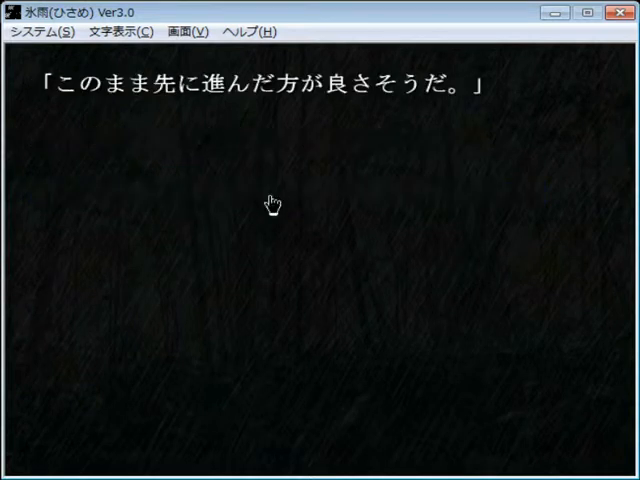
left_click(275, 205)
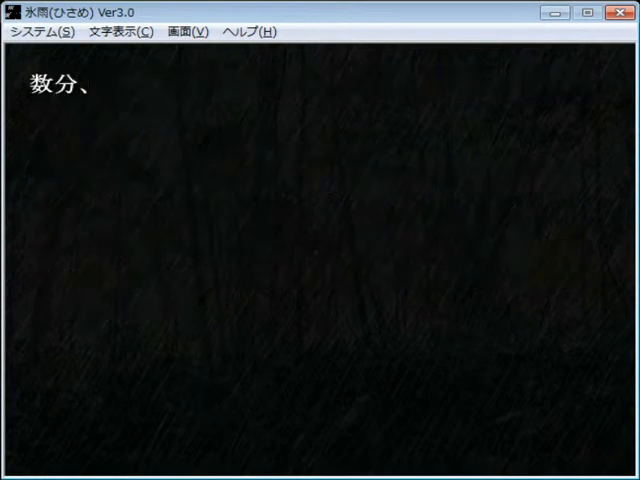
left_click(320, 250)
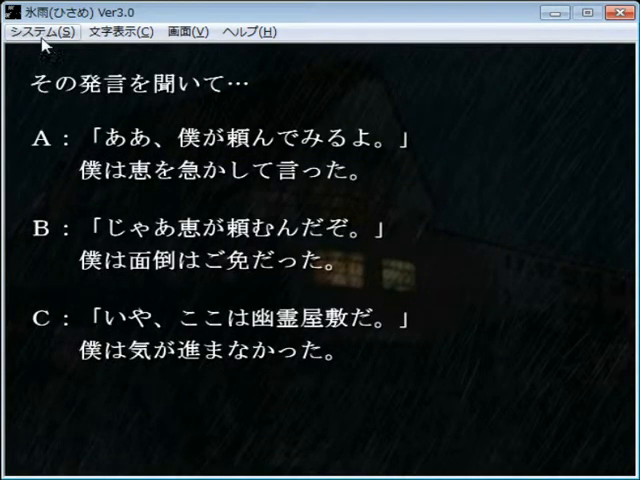
Step: Pick システム > 最初に戻る and confirm both prompts to reach the title
left_click(38, 31)
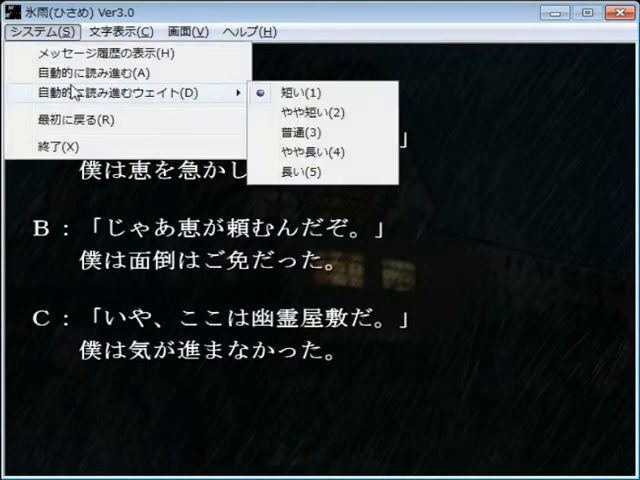
left_click(73, 143)
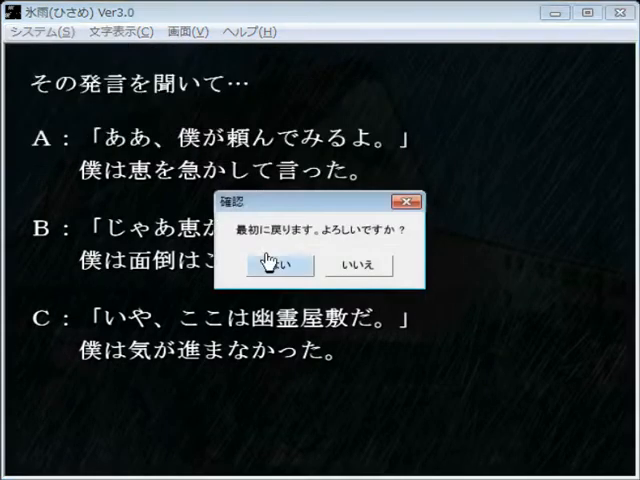
left_click(278, 265)
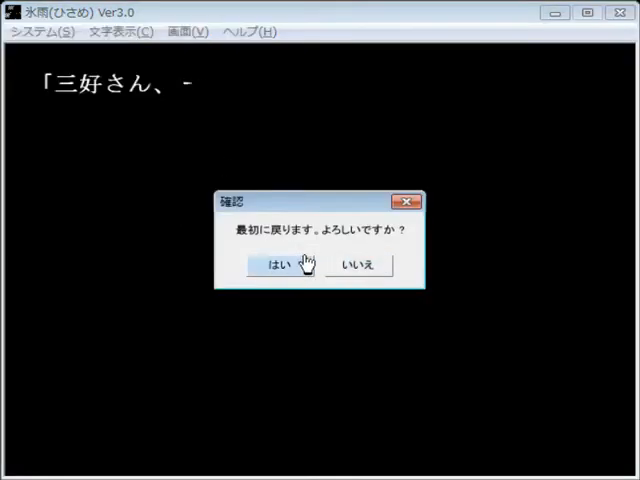
left_click(281, 265)
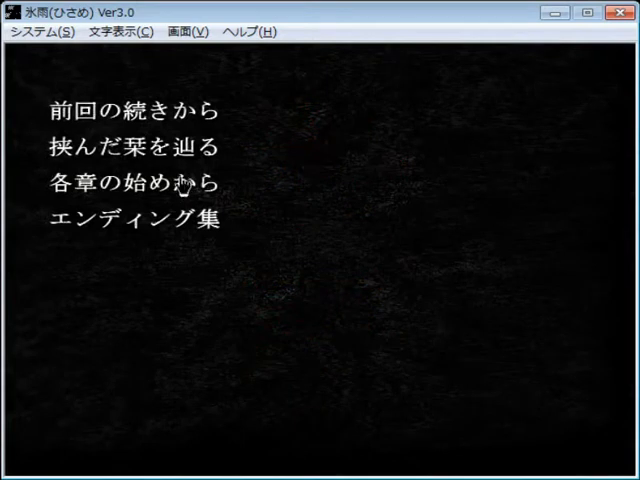
left_click(130, 185)
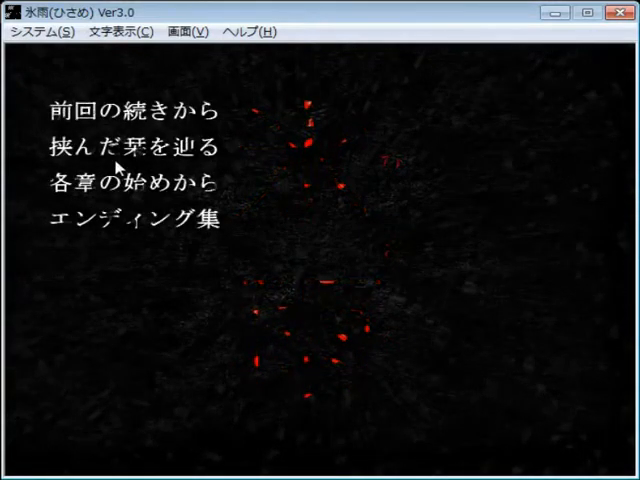
left_click(132, 185)
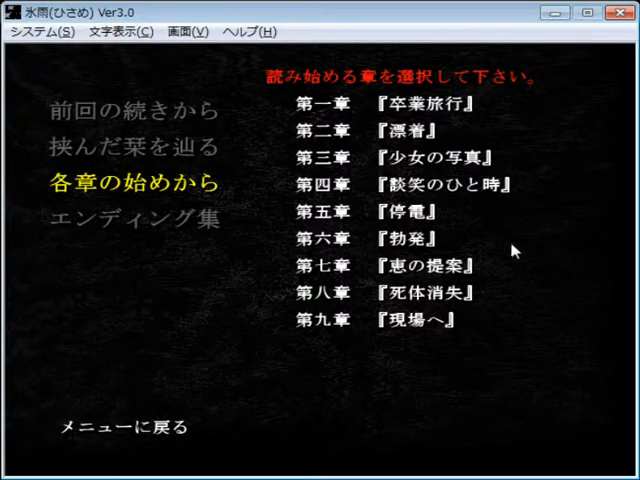
mouse_move(400, 215)
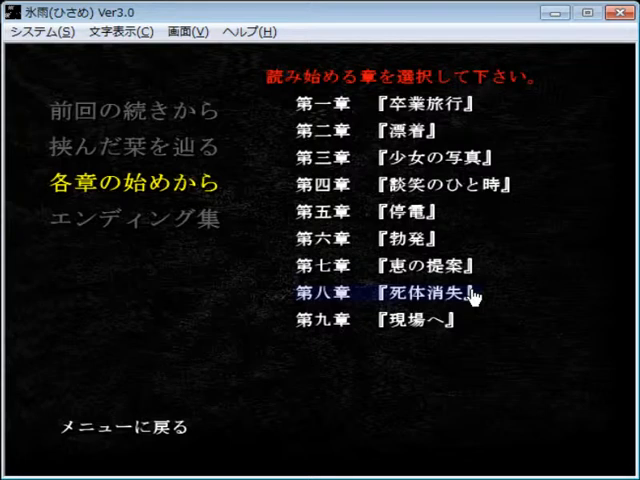
mouse_move(500, 420)
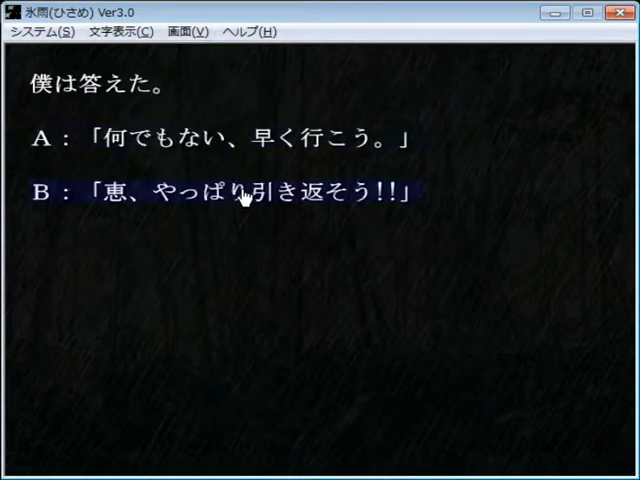
Step: Choose 「恵、やっぱり引き返そう!!」, then open and dismiss the システム menu
left_click(230, 192)
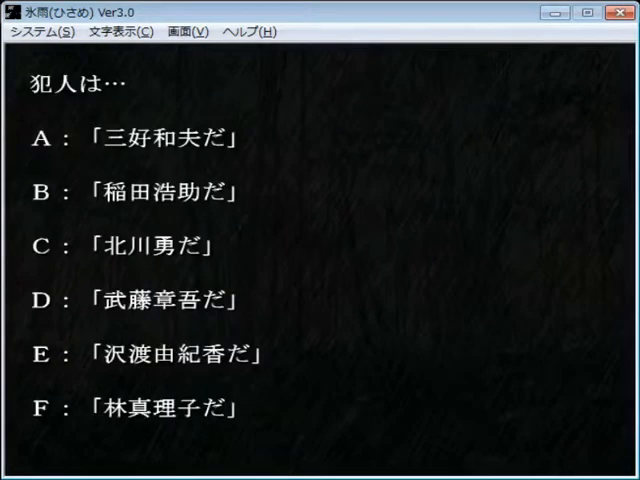
left_click(35, 31)
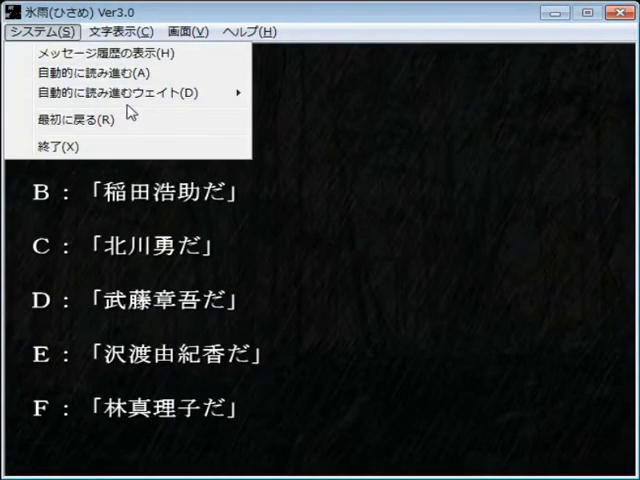
left_click(128, 32)
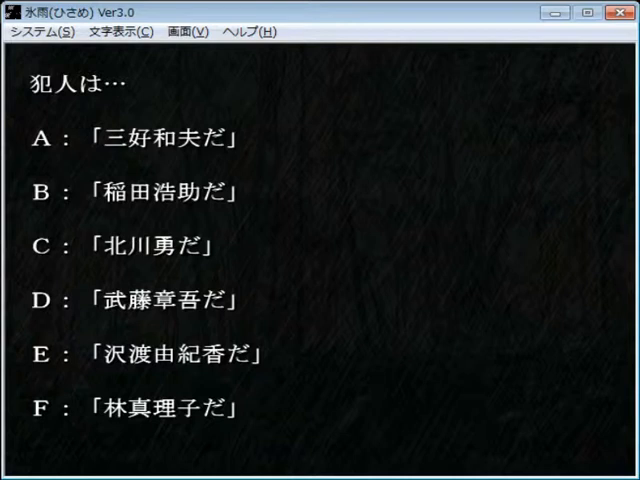
mouse_move(203, 135)
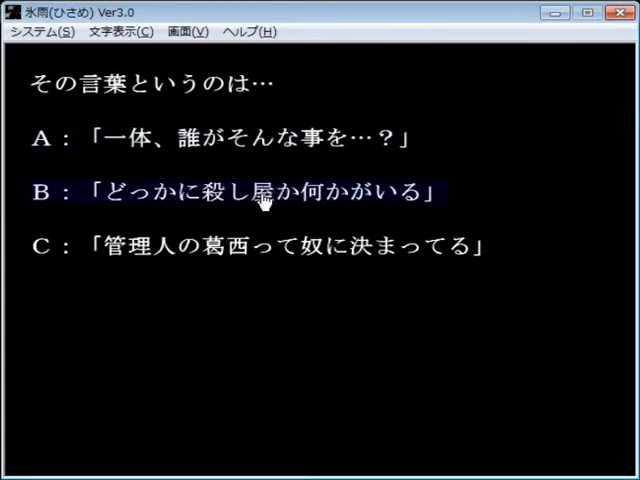
mouse_move(250, 248)
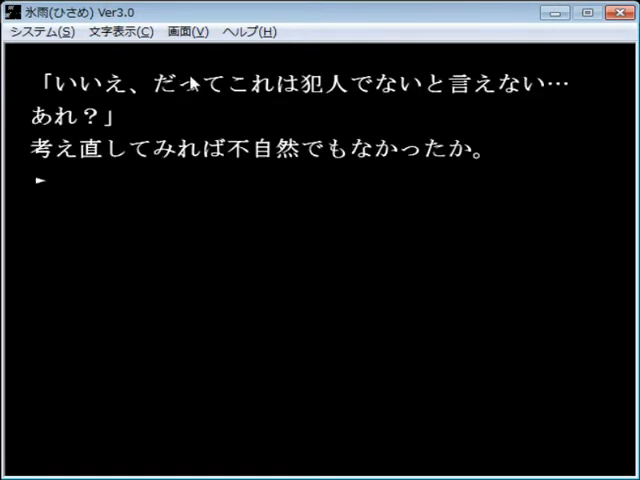
Step: Pick システム > 最初に戻る and confirm with はい
left_click(40, 31)
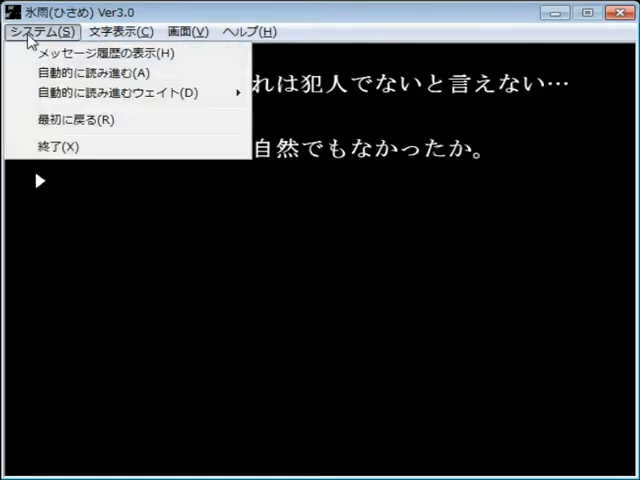
left_click(71, 120)
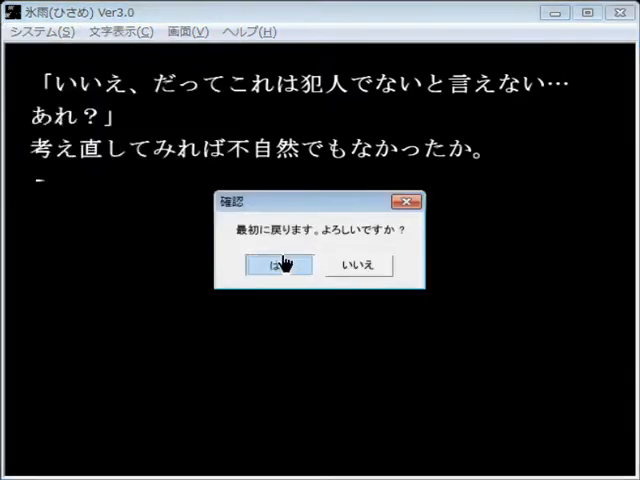
left_click(278, 264)
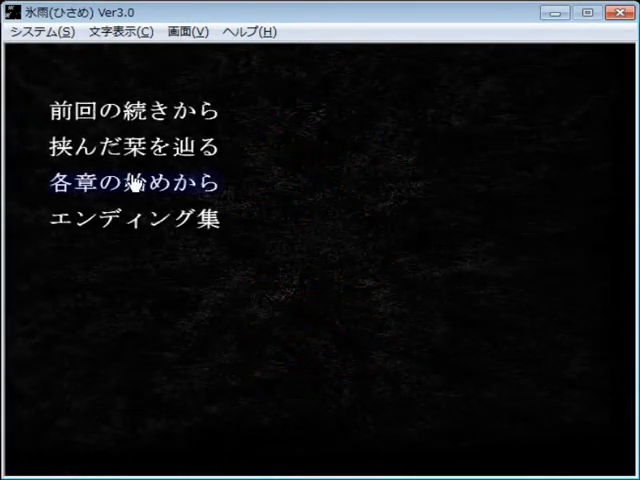
Step: Choose 各章の始めから on the title menu to replay from a chapter start
left_click(128, 183)
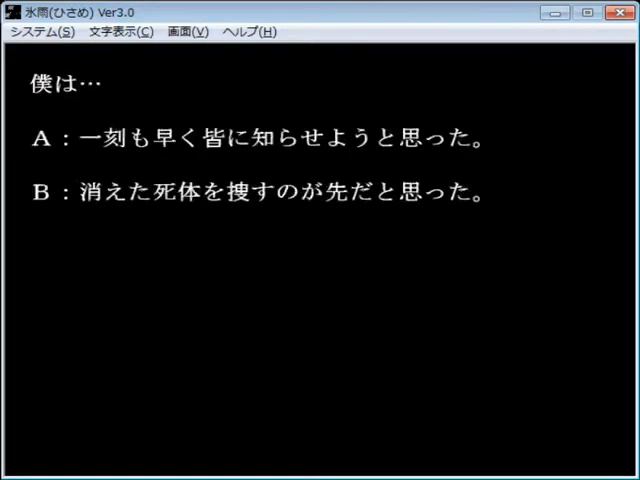
Step: Make the warn-or-search decision, advance, and answer 「当たり前だろ、僕達じゃない！」
left_click(260, 138)
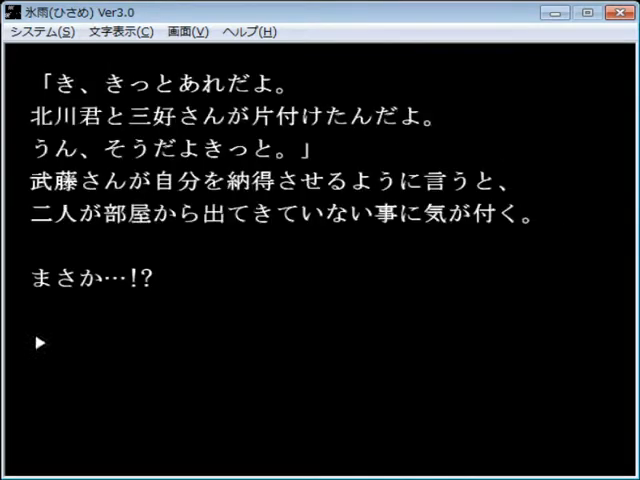
left_click(40, 342)
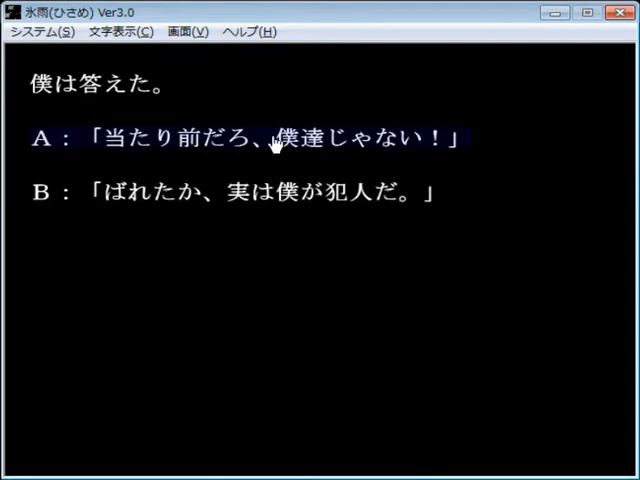
left_click(270, 138)
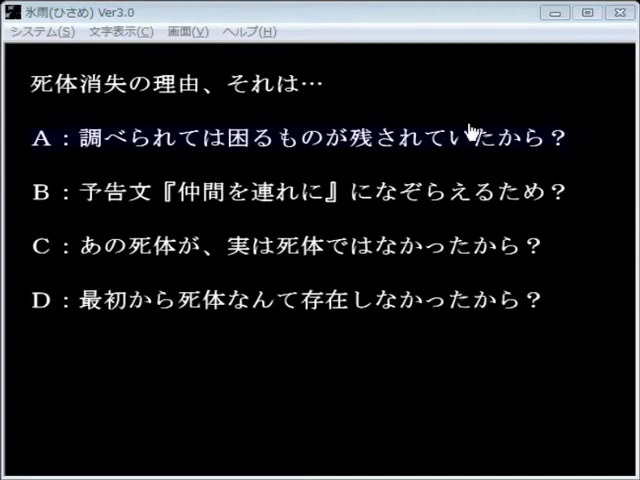
Step: Answer 「調べられては困るものが残されていたから？」 and advance the narration
left_click(290, 137)
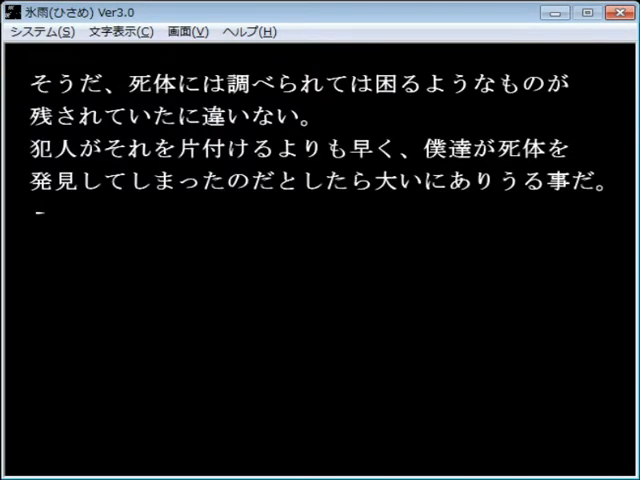
left_click(320, 250)
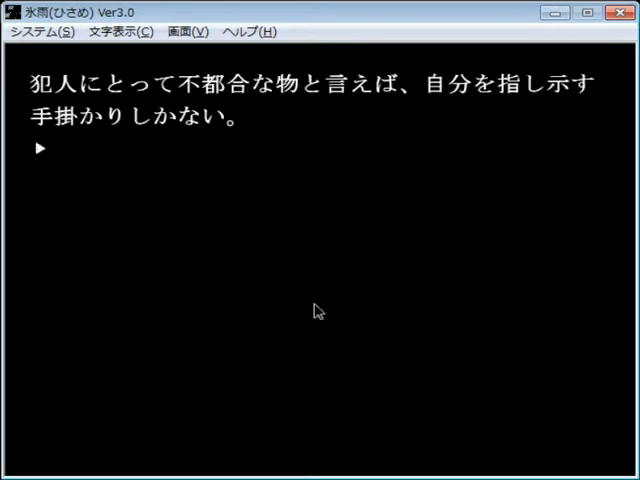
Step: Advance the story text up to the choice of taking 恵 or 稲田さん along
left_click(313, 310)
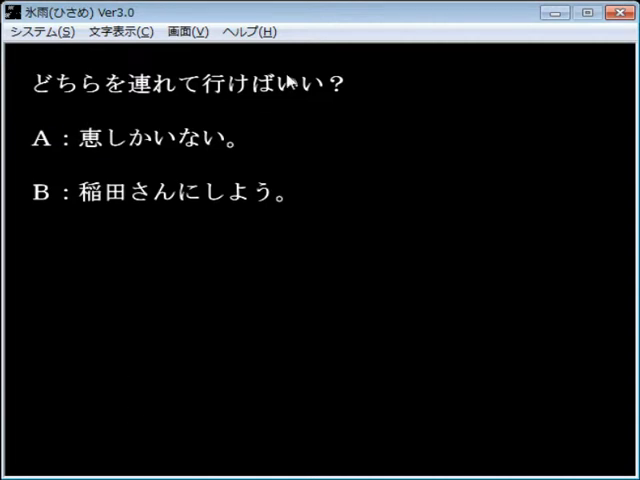
mouse_move(140, 220)
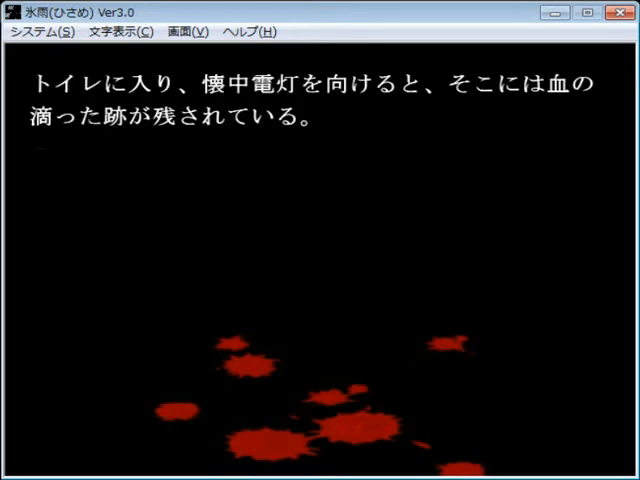
Step: At どちらに行こうか…？, choose the room where 北川さん達 were killed, reaching the bad end
left_click(320, 250)
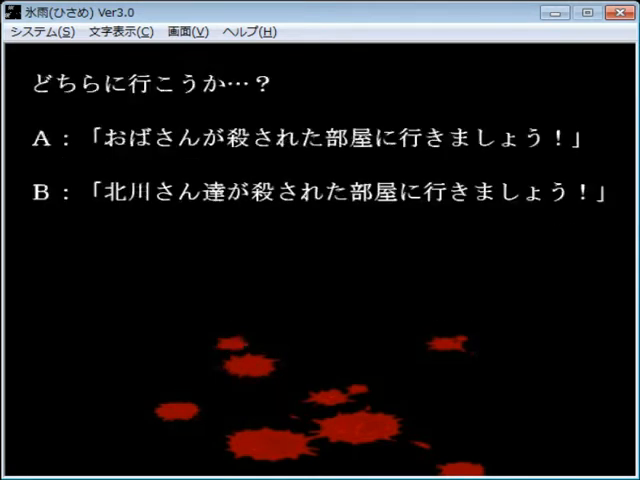
mouse_move(470, 300)
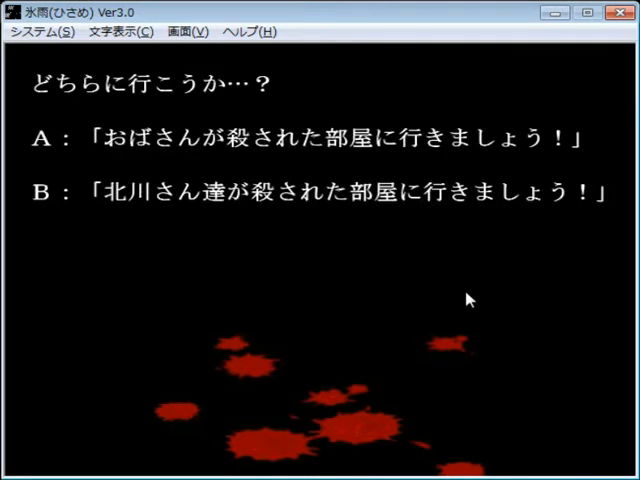
mouse_move(150, 192)
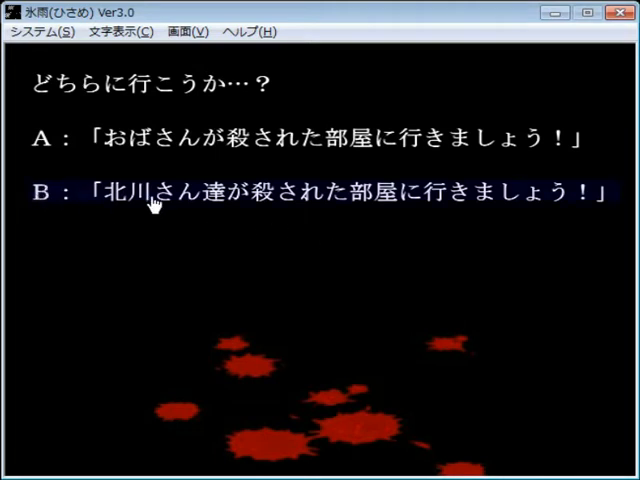
left_click(330, 192)
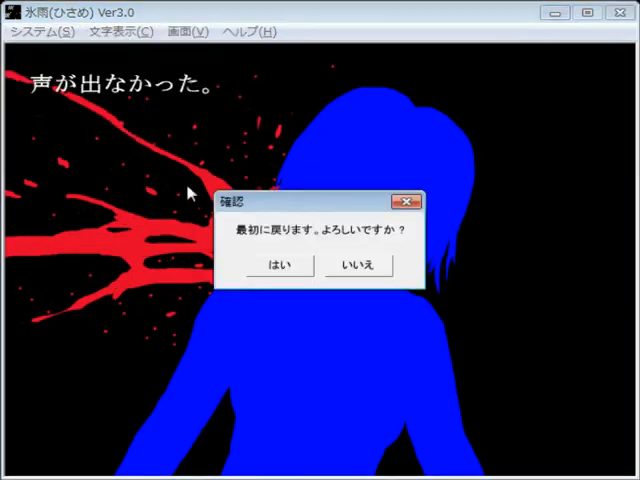
Step: Confirm はい in the 最初に戻ります dialog to return to the title screen
left_click(283, 266)
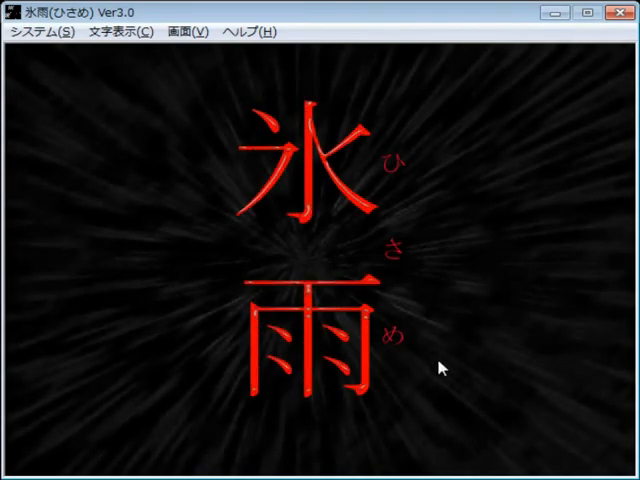
mouse_move(290, 388)
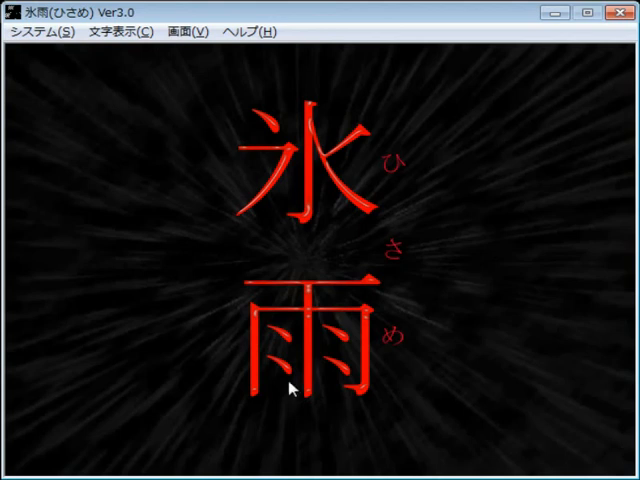